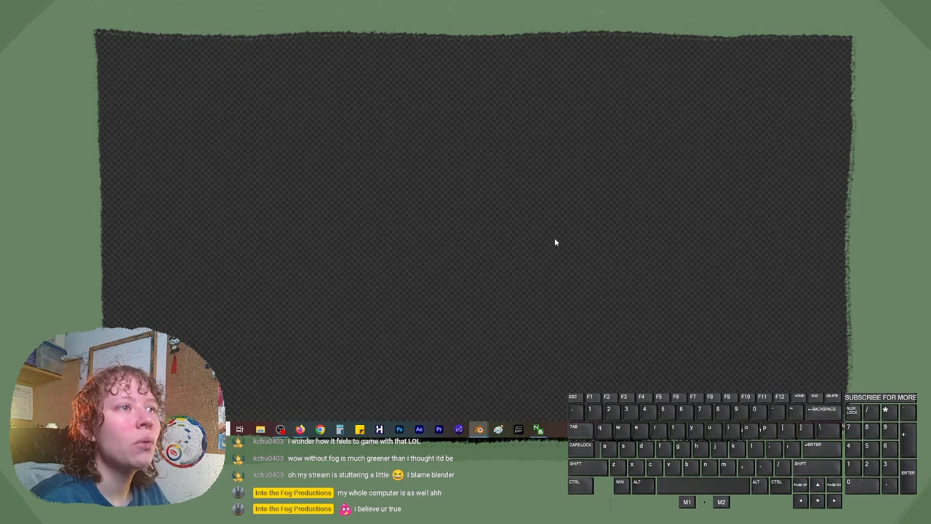
{"action": "mouse_move", "coordinate": [552, 242]}
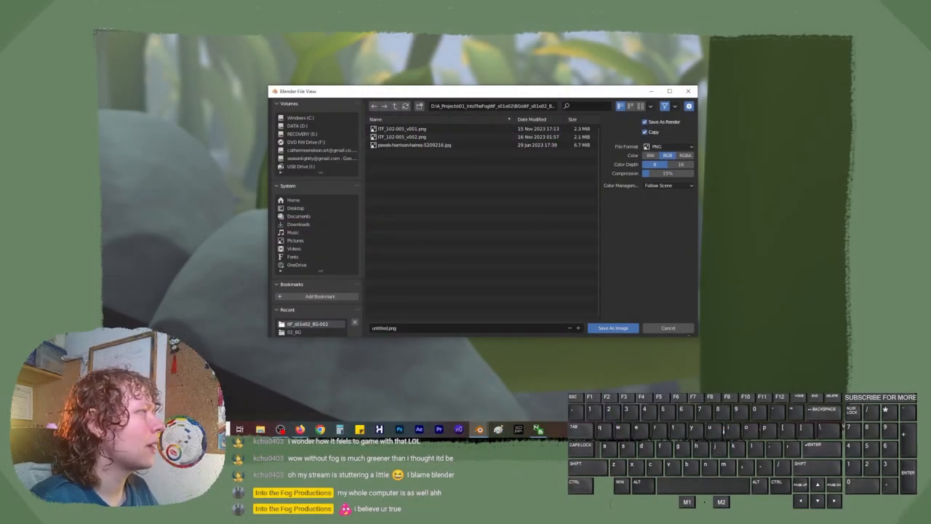
Save the grass-scene render as a PNG image in the project folder.
{"action": "left_click", "coordinate": [667, 328]}
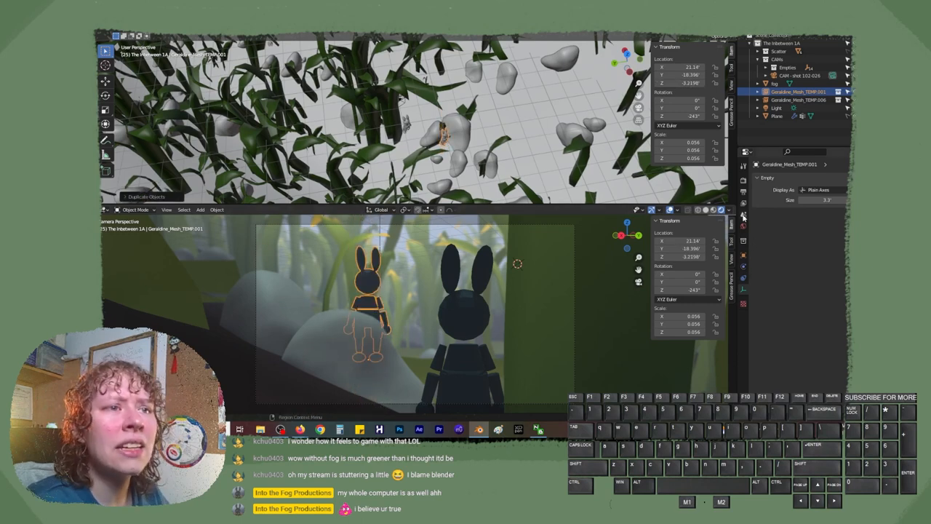
Raise the bunny empty's Scale X from 0.056 to 0.059 in the Transform panel.
{"action": "left_click", "coordinate": [802, 74]}
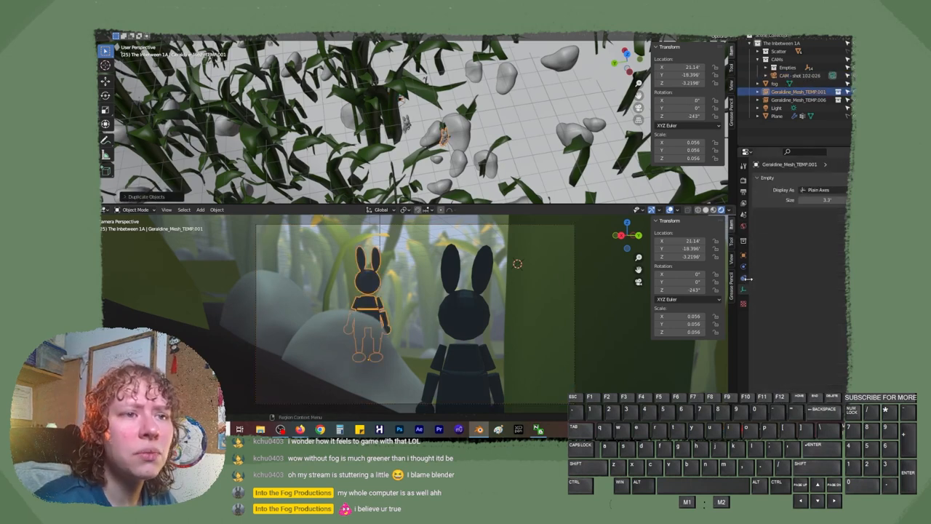
{"action": "left_click", "coordinate": [801, 76]}
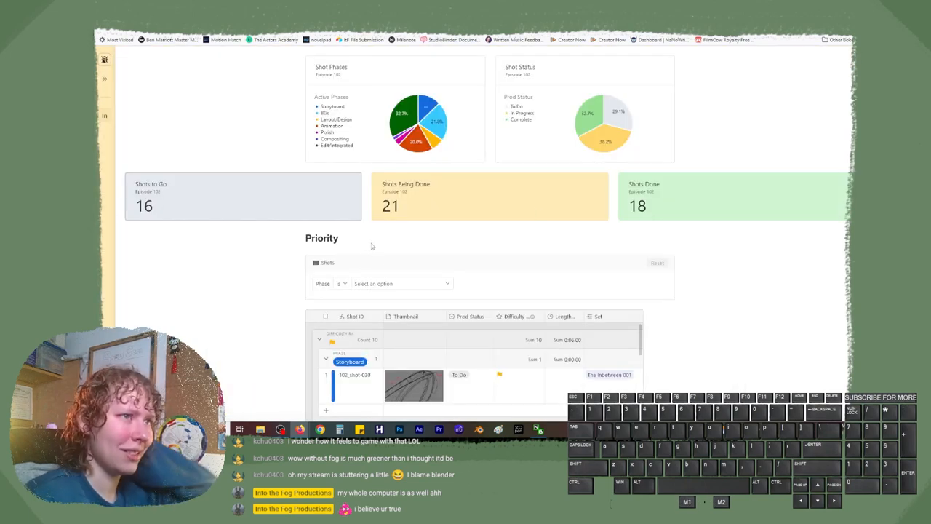
Leave the Notion shot dashboard and bring Photoshop forward.
{"action": "left_click", "coordinate": [104, 61]}
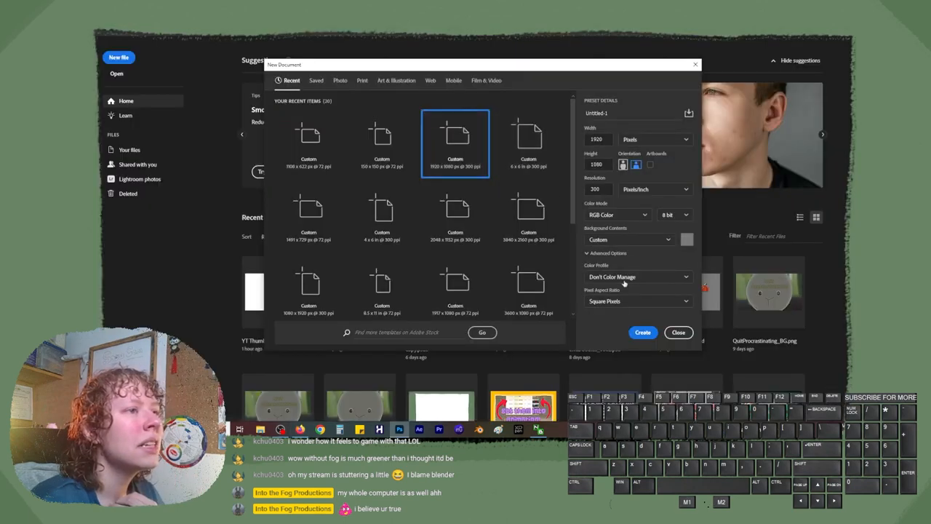
Create the 1920×1080 300 ppi document without colour management and test a gouache stroke on Layer 1.
{"action": "left_click", "coordinate": [642, 331]}
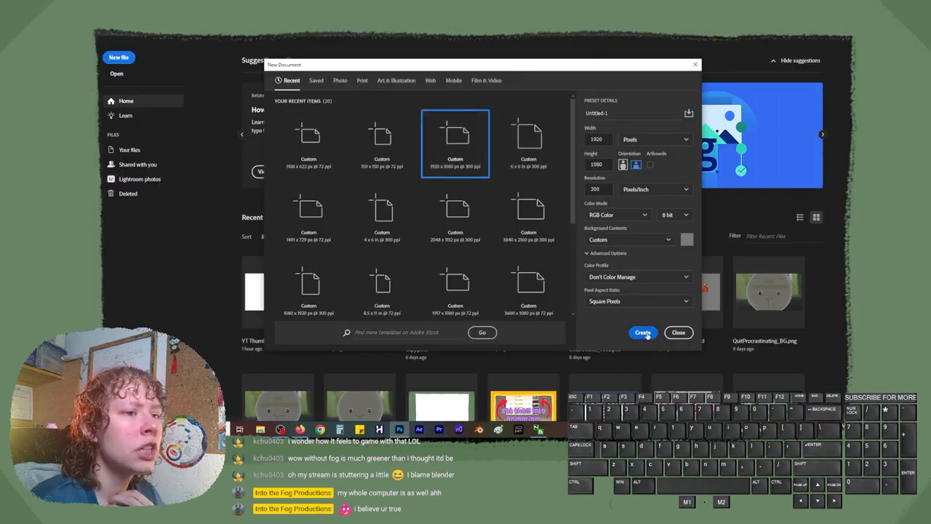
{"action": "left_click", "coordinate": [643, 332]}
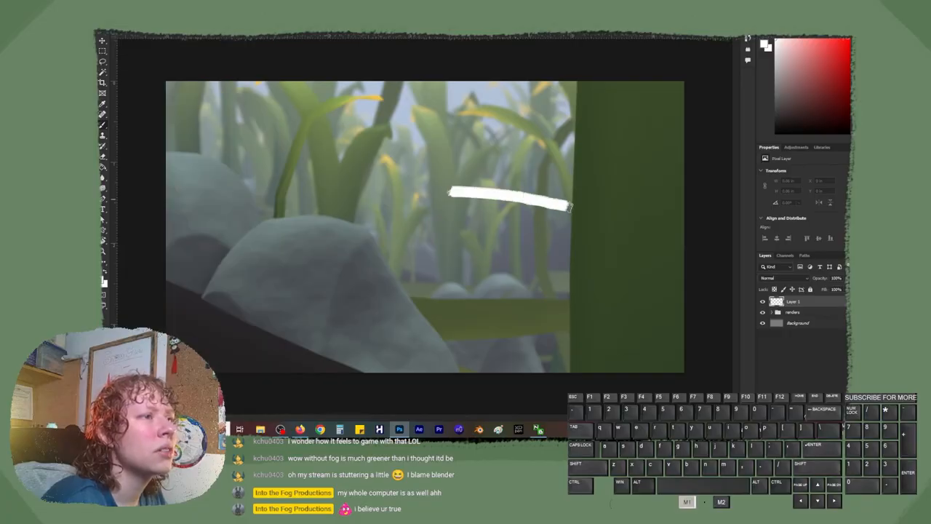
{"action": "left_click_drag", "start_coordinate": [571, 208], "coordinate": [527, 283]}
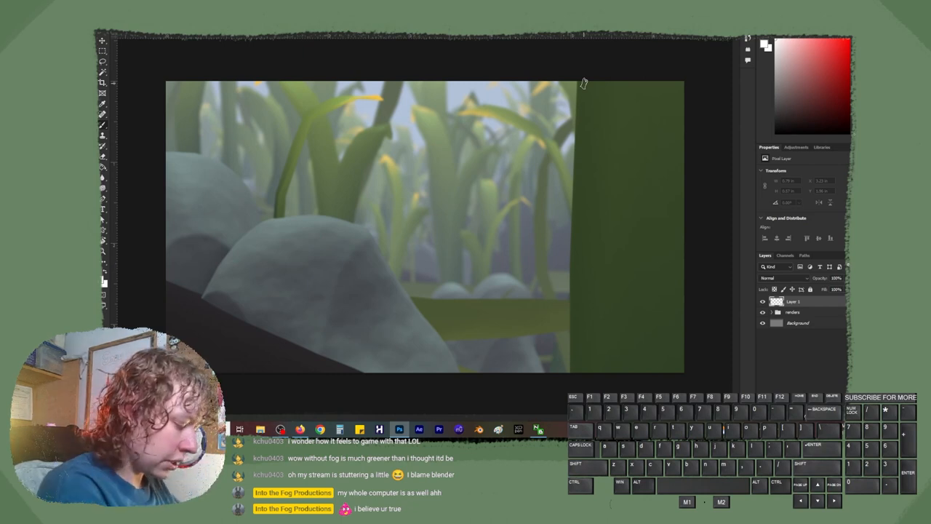
{"action": "left_click", "coordinate": [812, 106]}
{"action": "type", "text": "guache dry"}
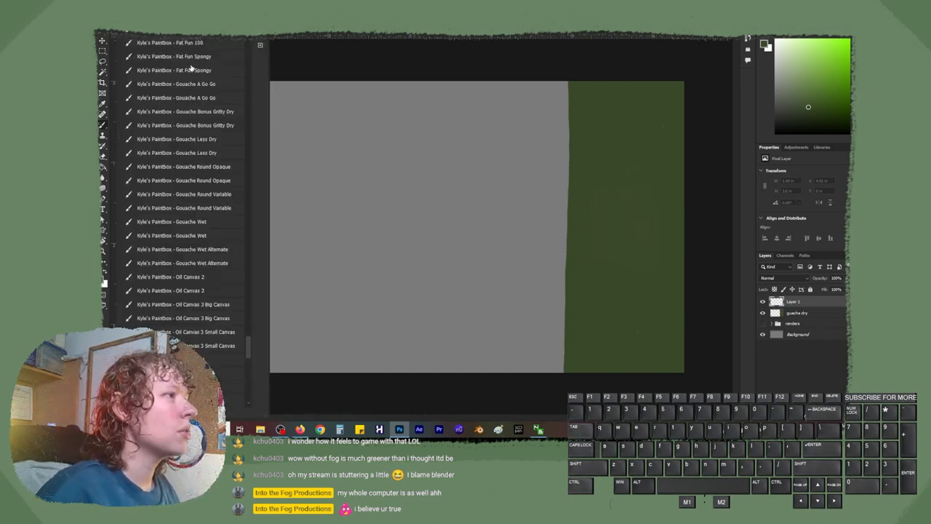
Hide the renders group and begin renaming Layer 1, typing 'cou'.
{"action": "left_click_drag", "start_coordinate": [361, 211], "coordinate": [433, 251]}
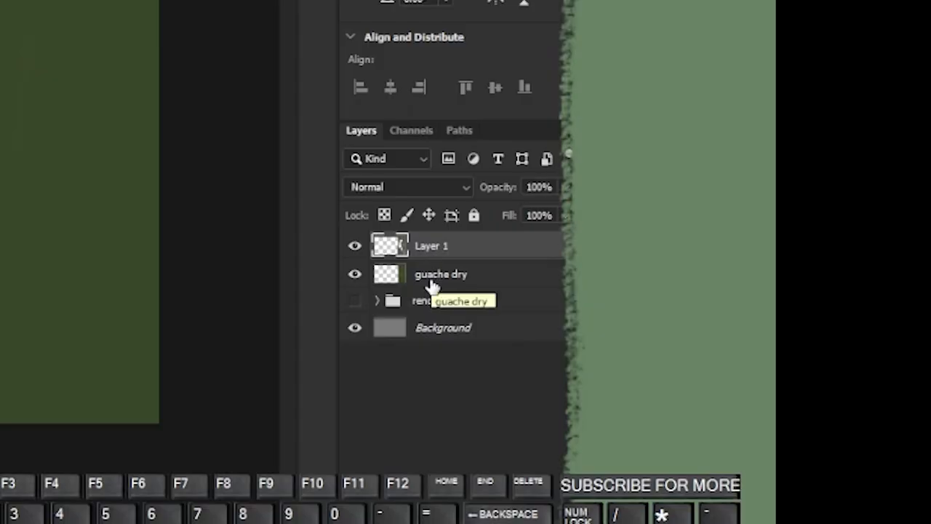
{"action": "double_click", "coordinate": [440, 274]}
{"action": "type", "text": "o"}
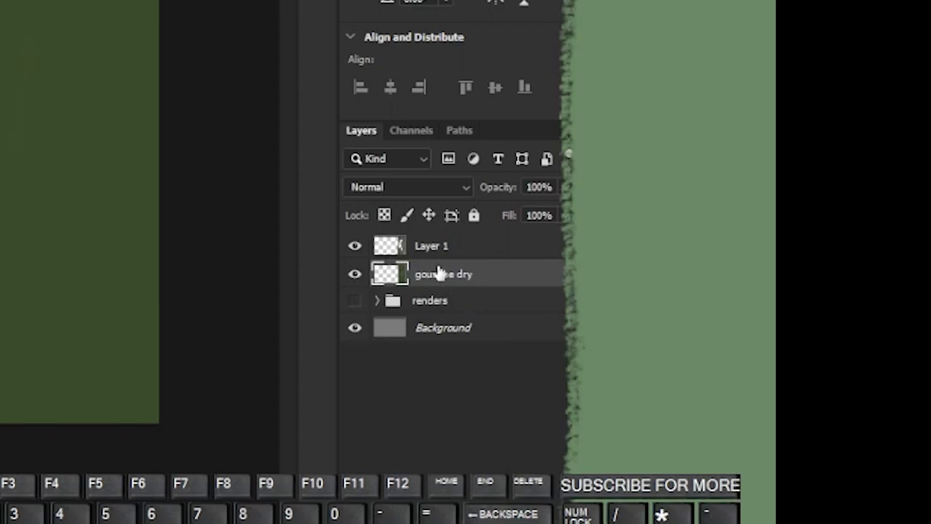
{"action": "double_click", "coordinate": [431, 245]}
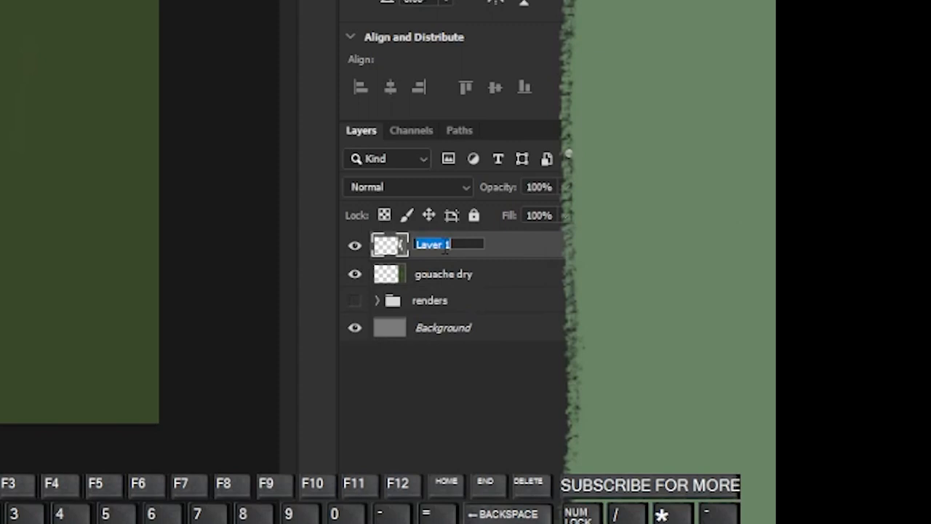
{"action": "type", "text": "cou"}
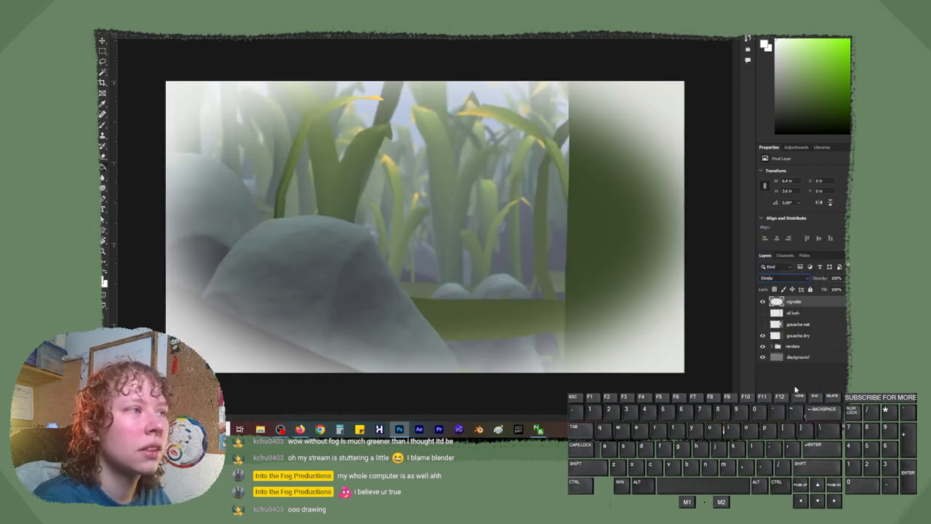
Paint the vignette layer so the edges fade to a muted gray-green haze.
{"action": "left_click_drag", "start_coordinate": [837, 289], "coordinate": [824, 289]}
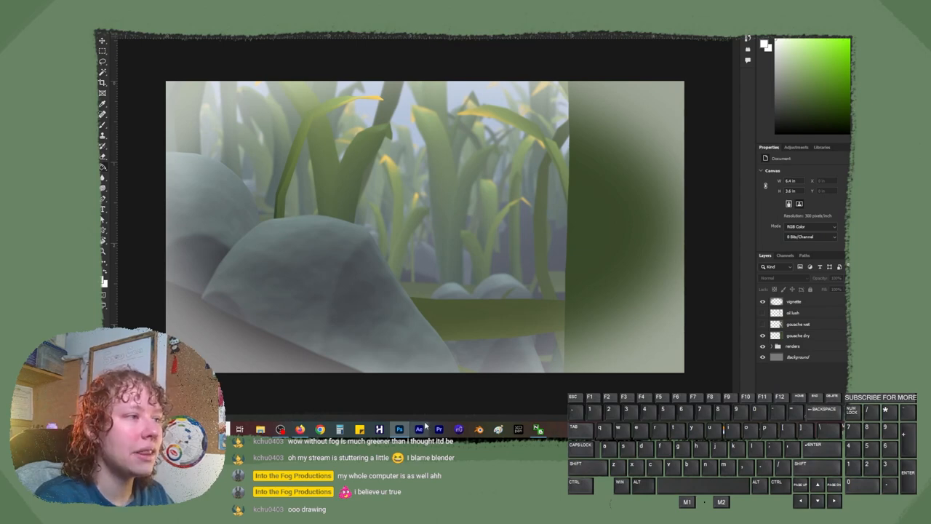
{"action": "mouse_move", "coordinate": [413, 390]}
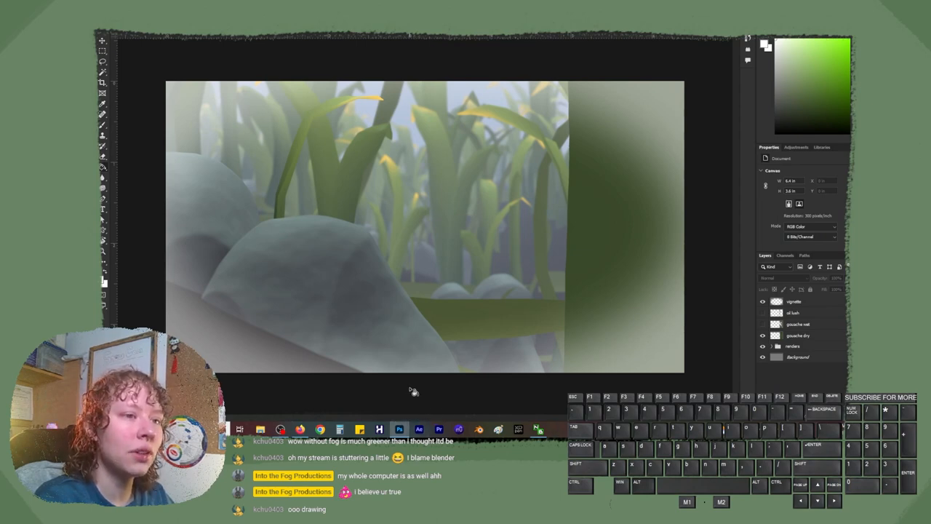